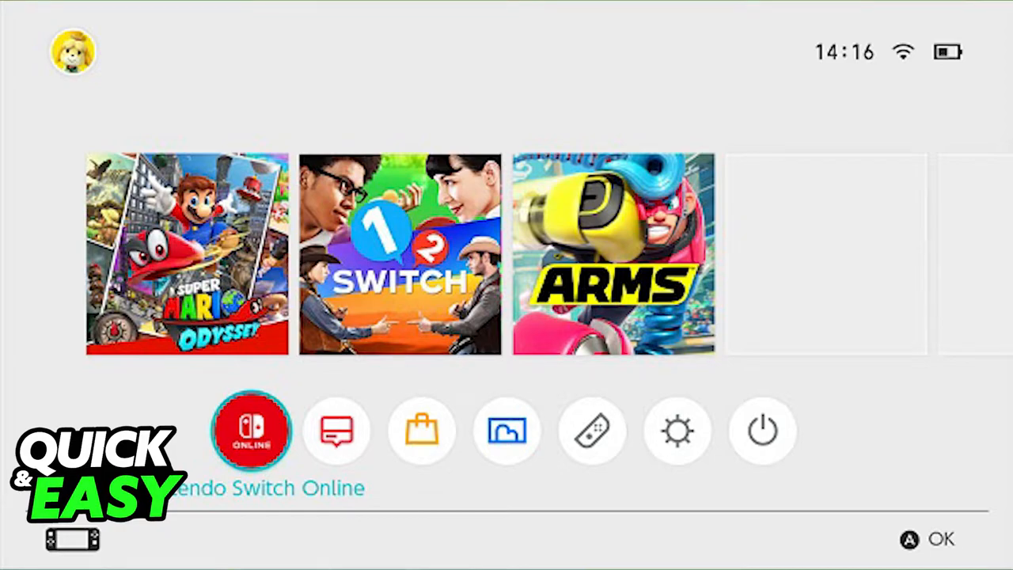
From the HOME Menu, enter Nintendo eShop and show the account's Redownload list of 30 purchased items.
{"action": "left_click", "coordinate": [421, 431]}
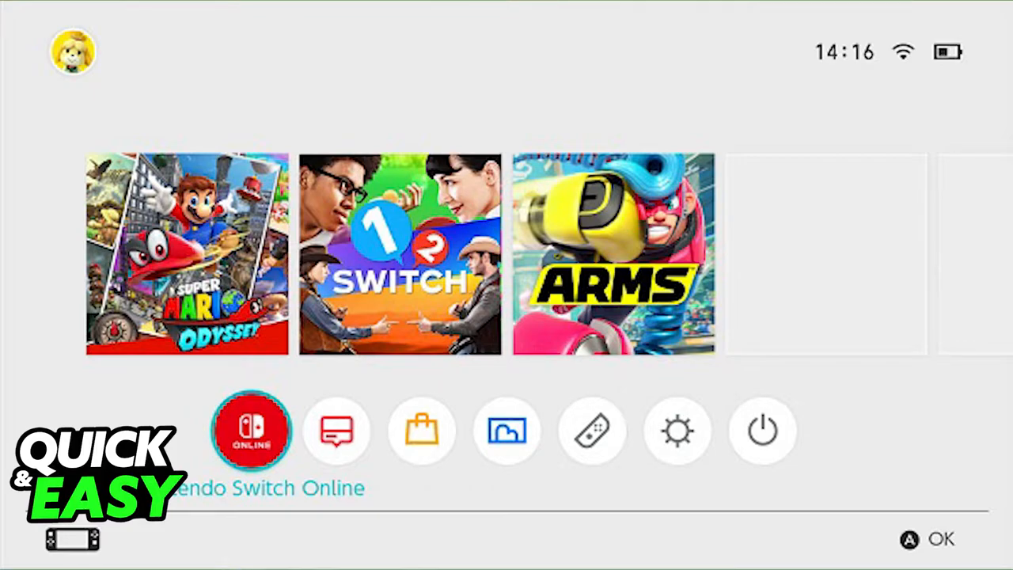
{"action": "left_click", "coordinate": [421, 430]}
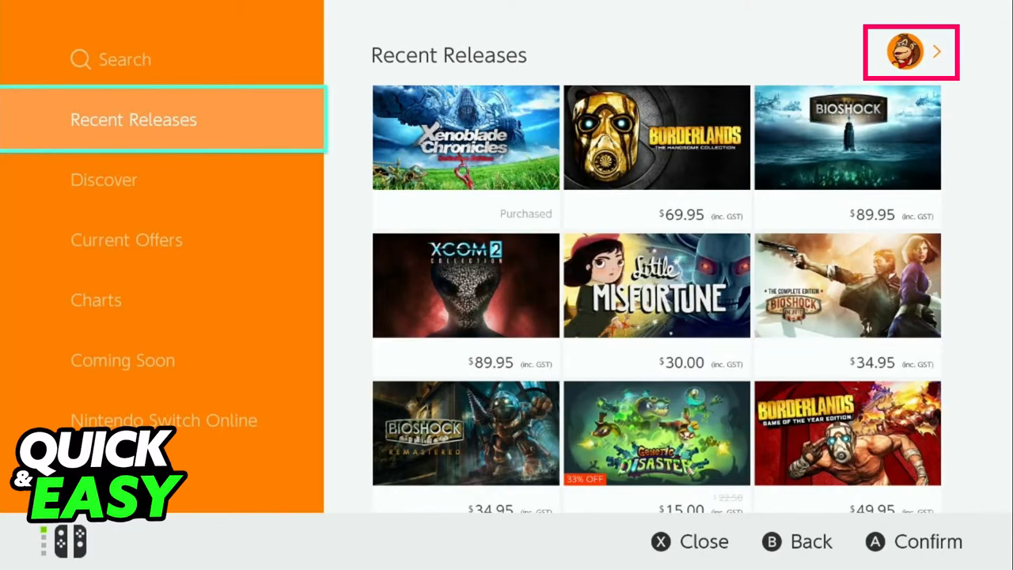
{"action": "left_click", "coordinate": [911, 51]}
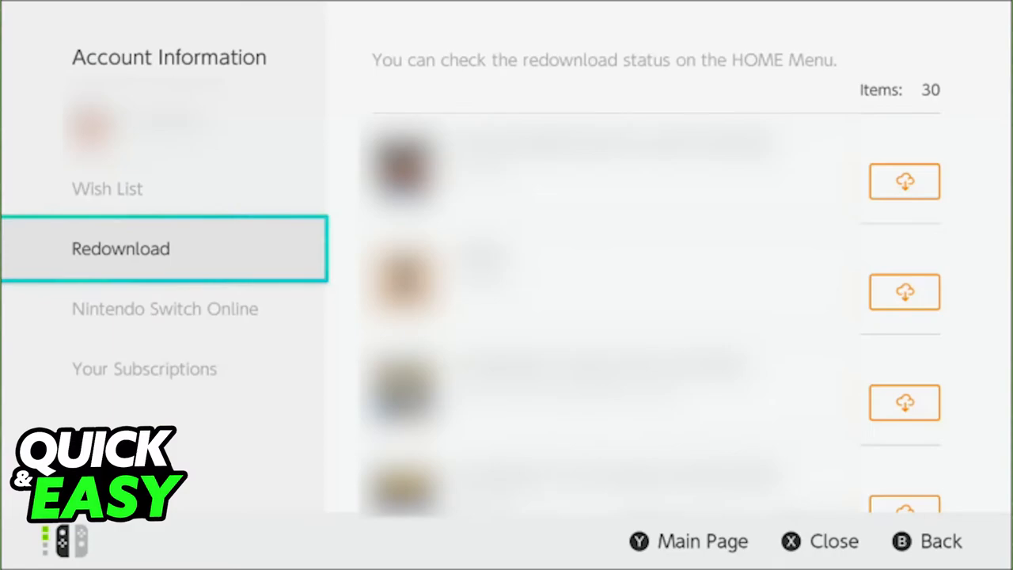